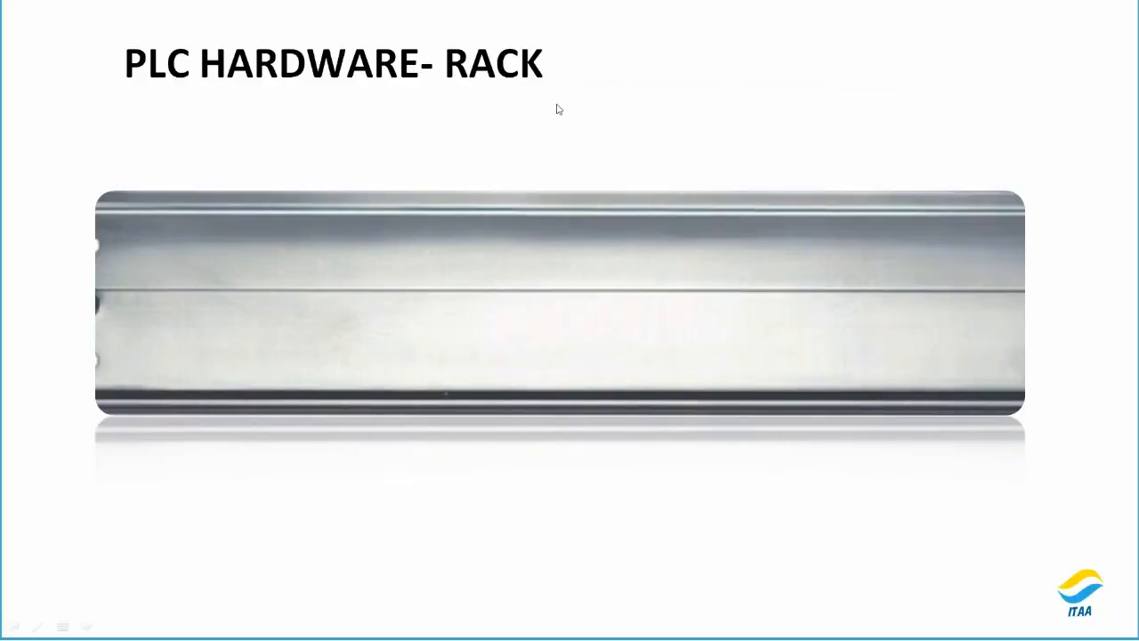
{"action": "mouse_move", "coordinate": [398, 150]}
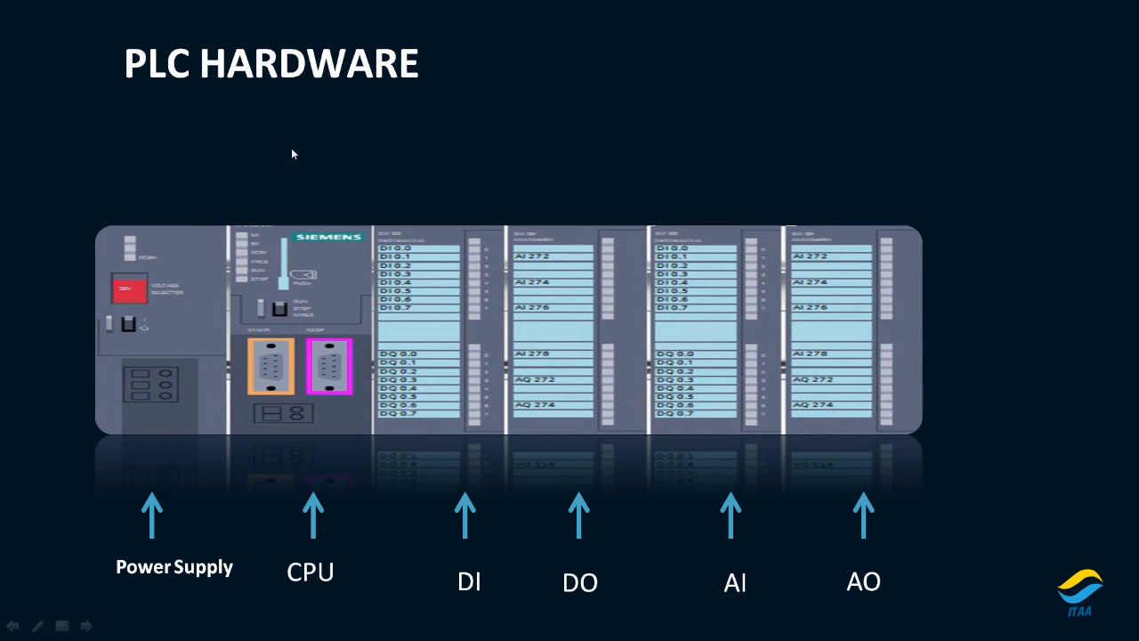
{"action": "mouse_move", "coordinate": [545, 326]}
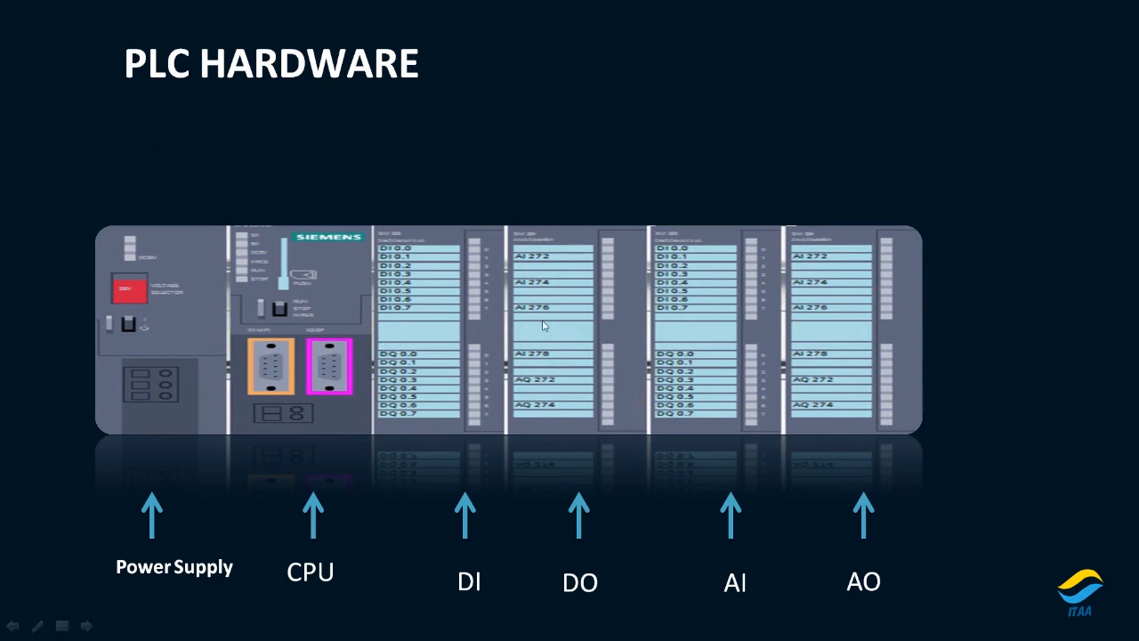
{"action": "mouse_move", "coordinate": [918, 342]}
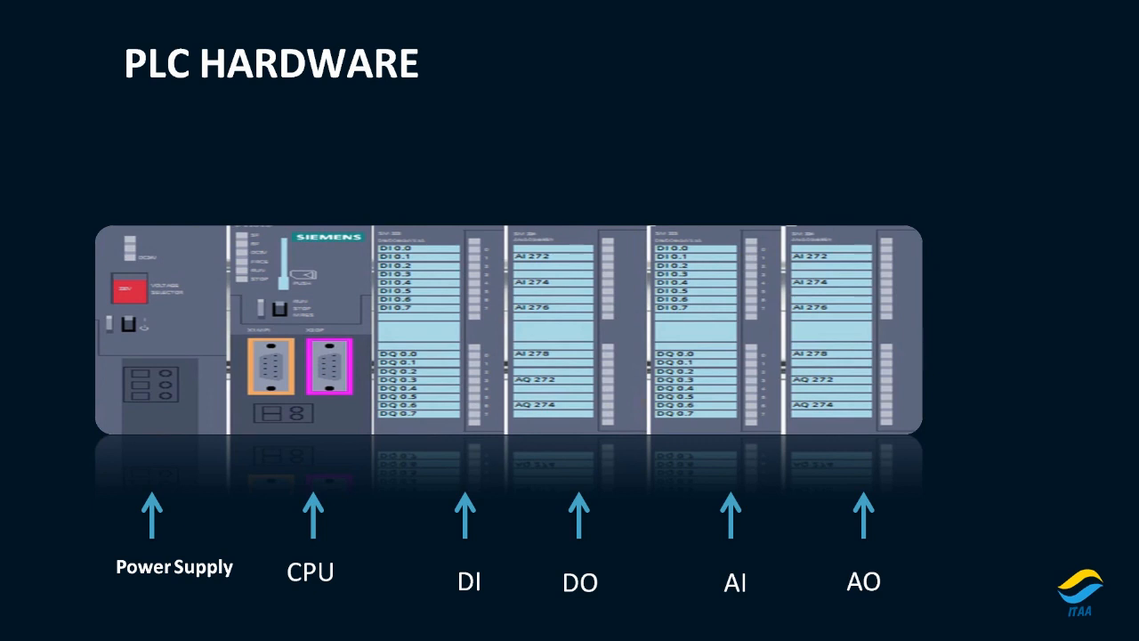
{"action": "key", "text": "right"}
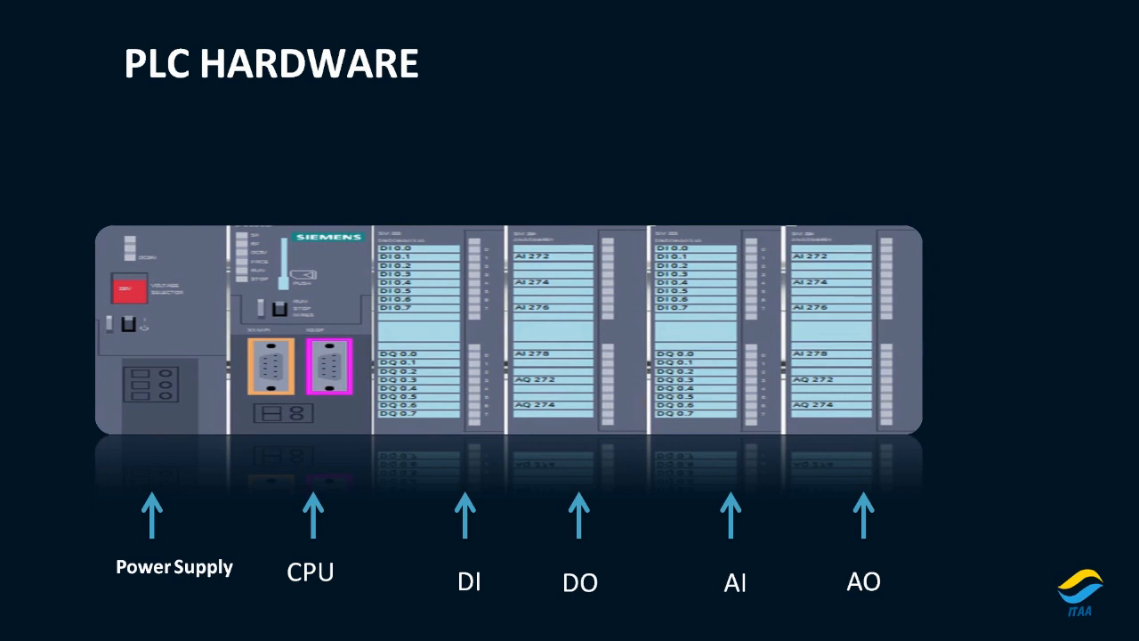
{"action": "key", "text": "Right"}
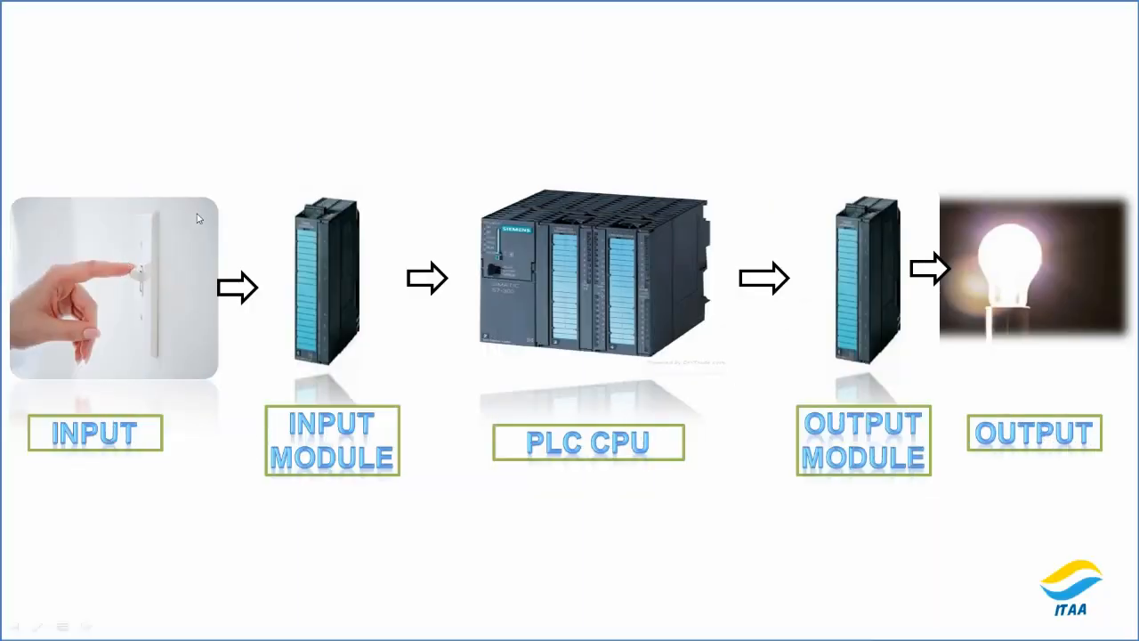
{"action": "mouse_move", "coordinate": [299, 424]}
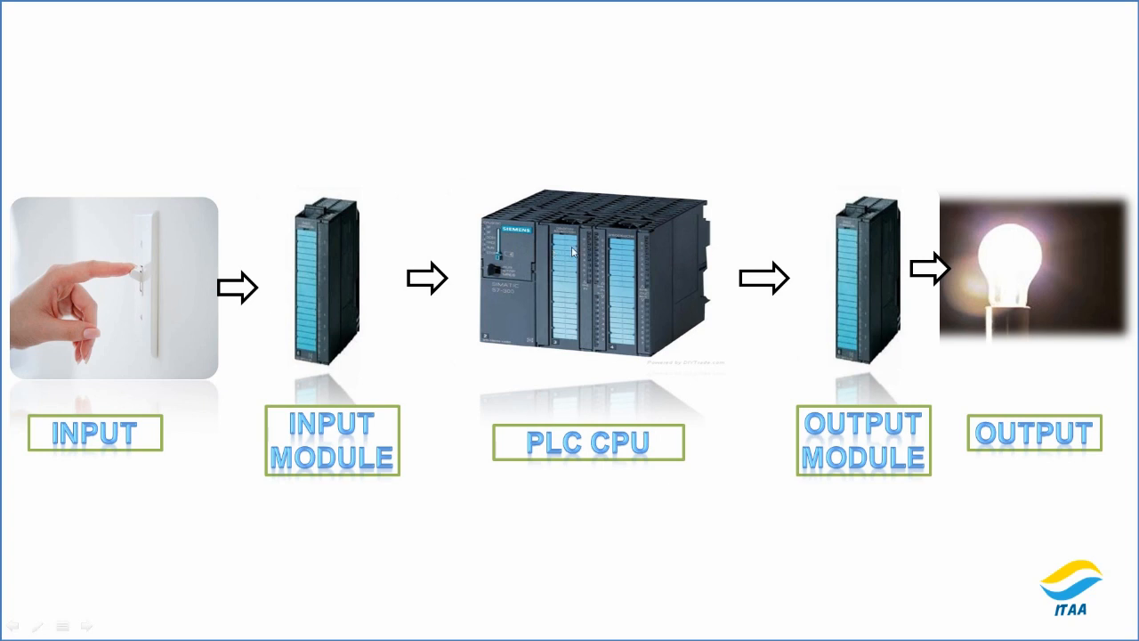
{"action": "mouse_move", "coordinate": [776, 313]}
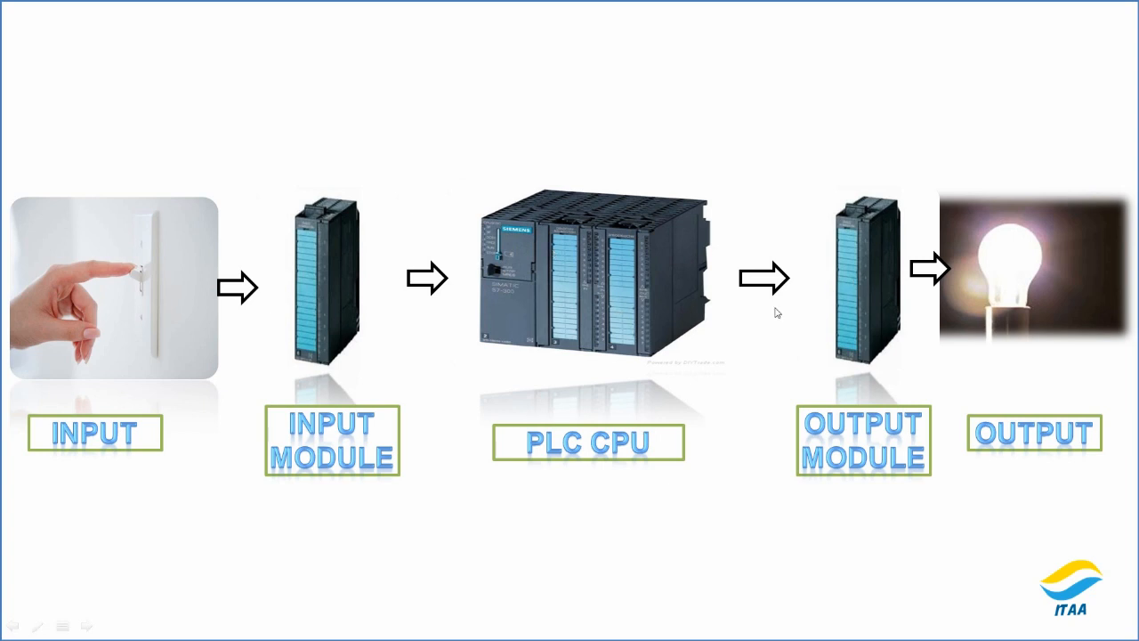
{"action": "mouse_move", "coordinate": [989, 381]}
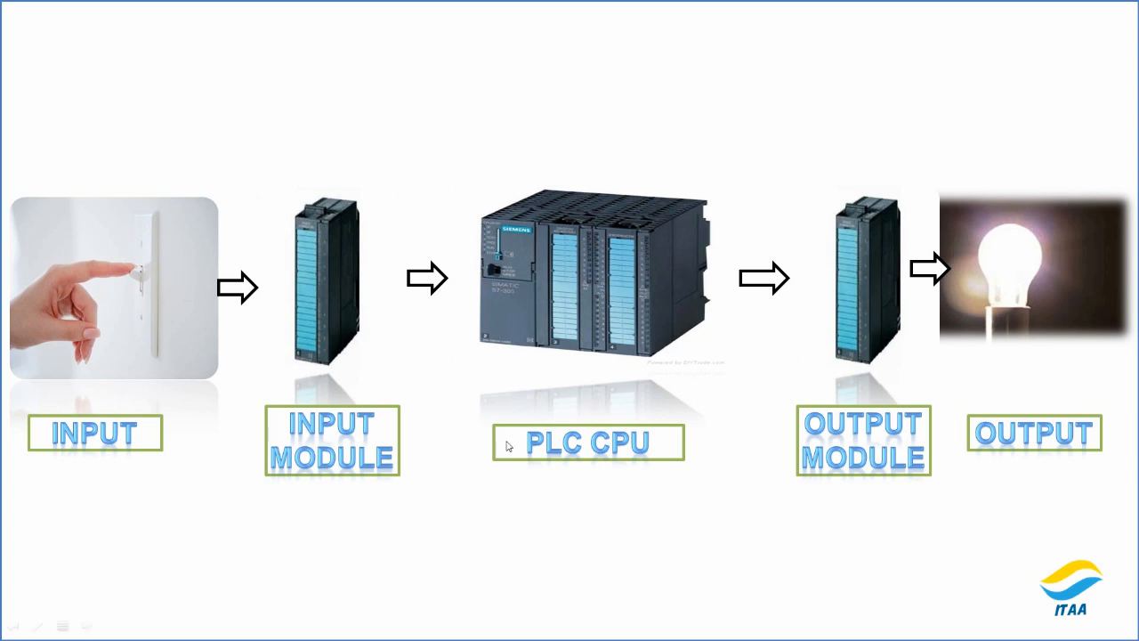
{"action": "mouse_move", "coordinate": [128, 462]}
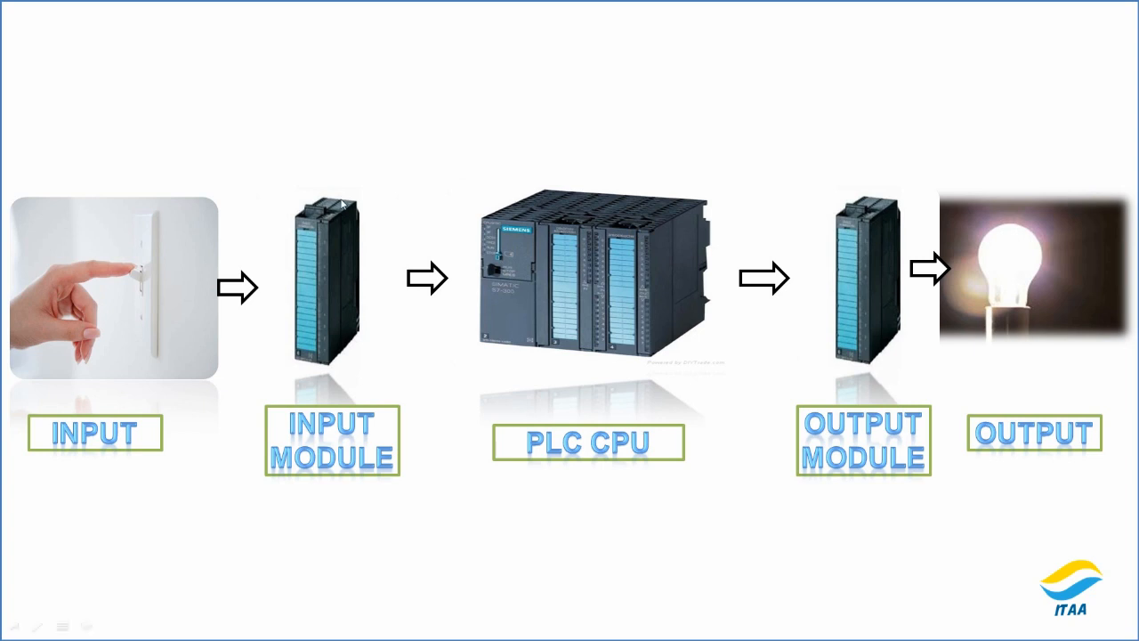
{"action": "mouse_move", "coordinate": [637, 277]}
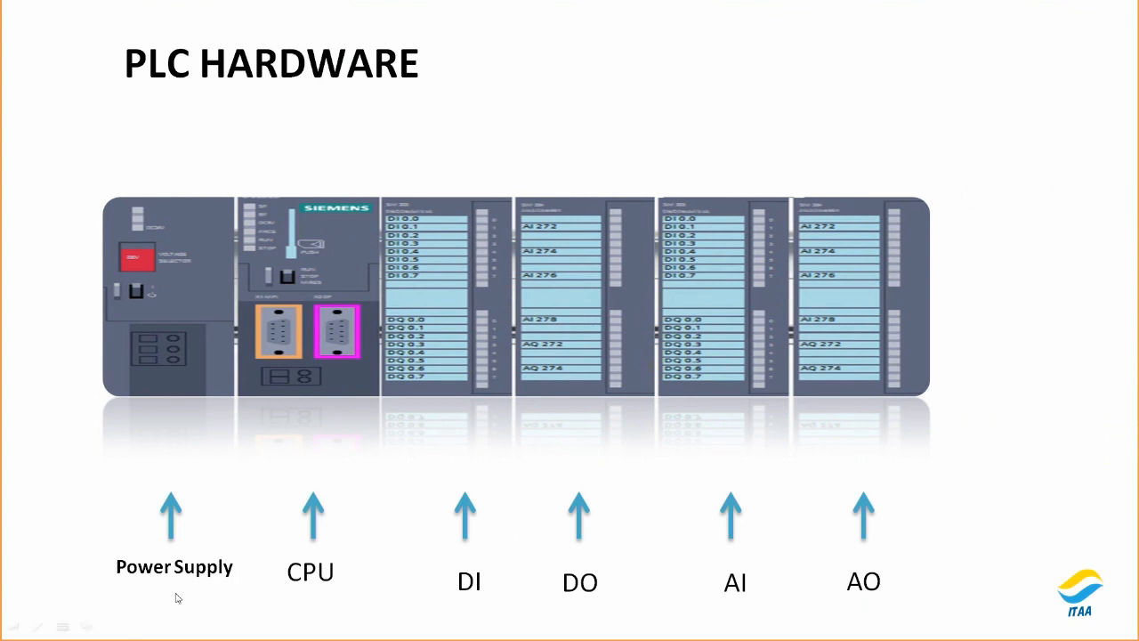
{"action": "mouse_move", "coordinate": [239, 402]}
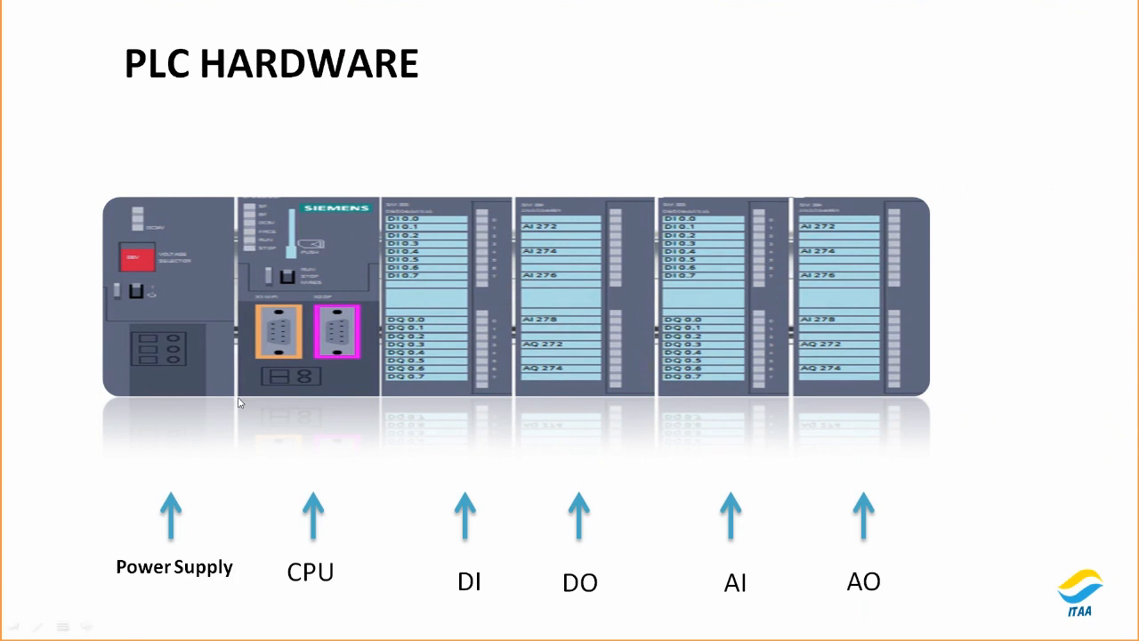
{"action": "mouse_move", "coordinate": [355, 473]}
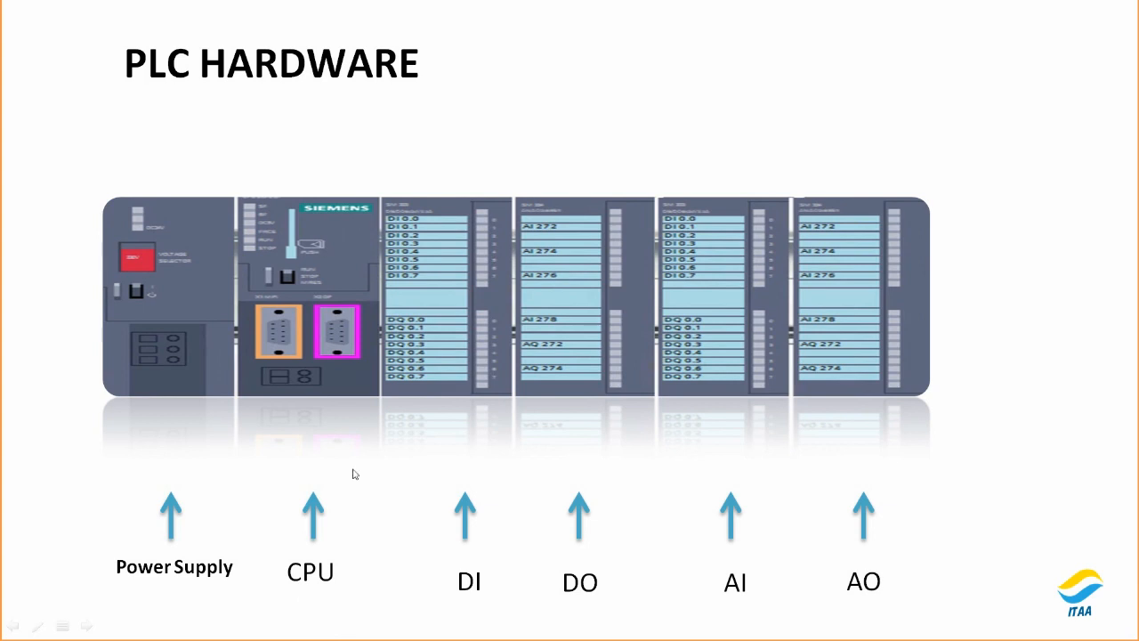
{"action": "mouse_move", "coordinate": [310, 614]}
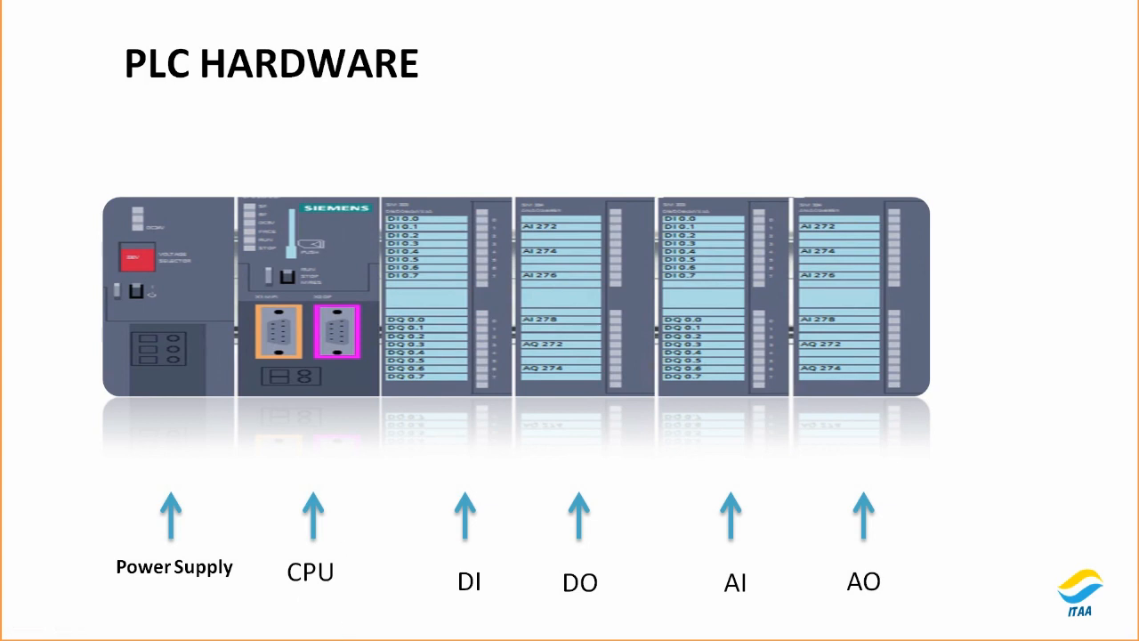
{"action": "mouse_move", "coordinate": [527, 487]}
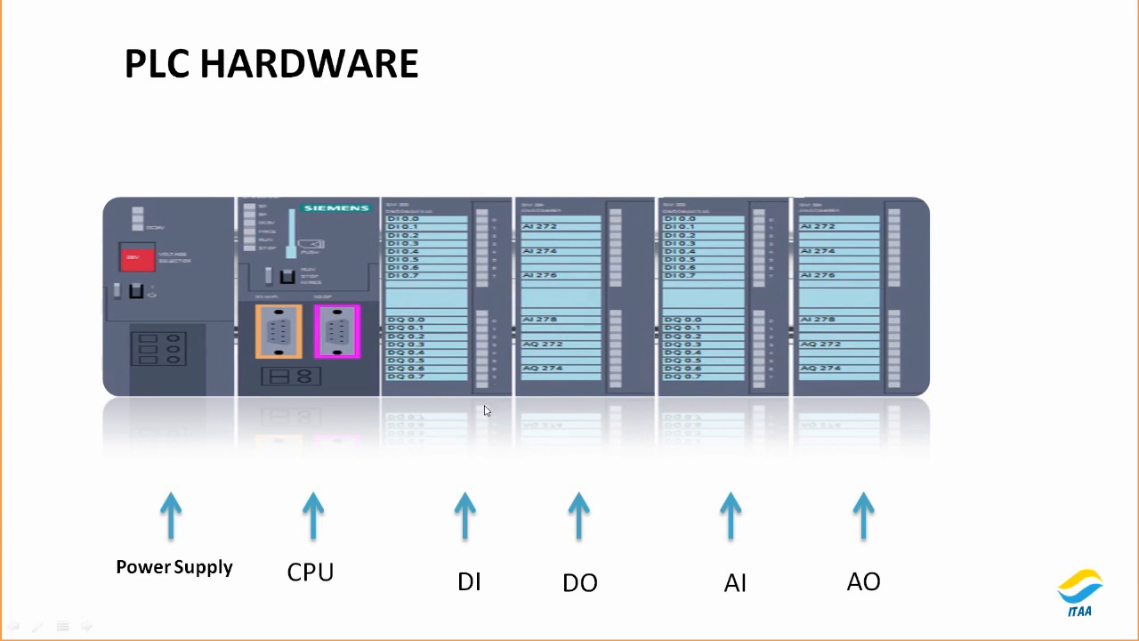
{"action": "mouse_move", "coordinate": [385, 358]}
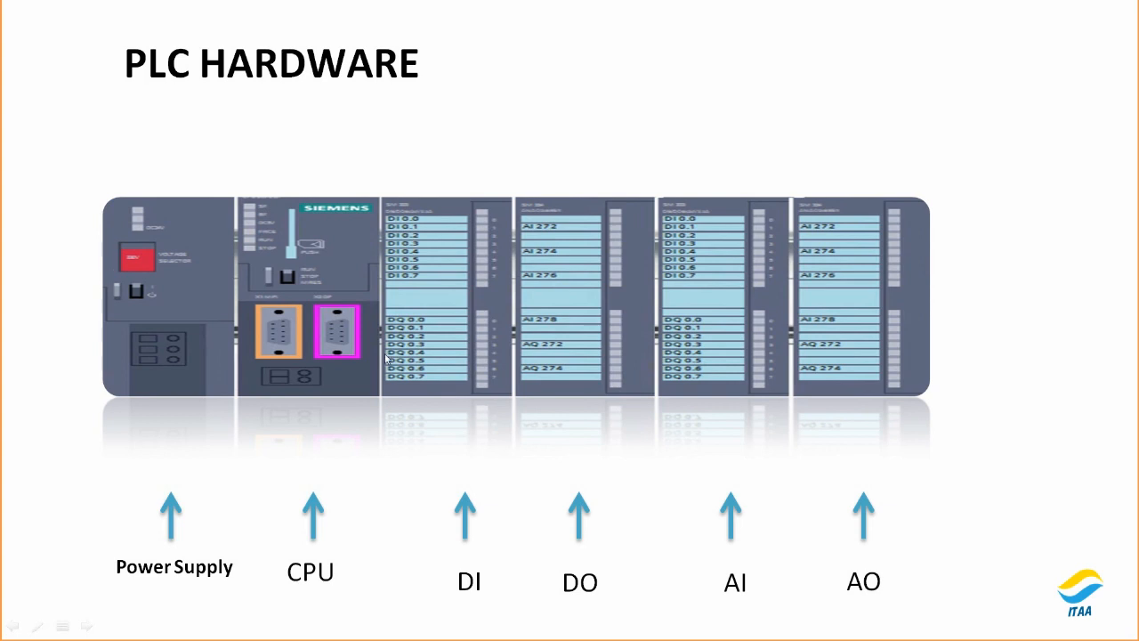
{"action": "mouse_move", "coordinate": [619, 256]}
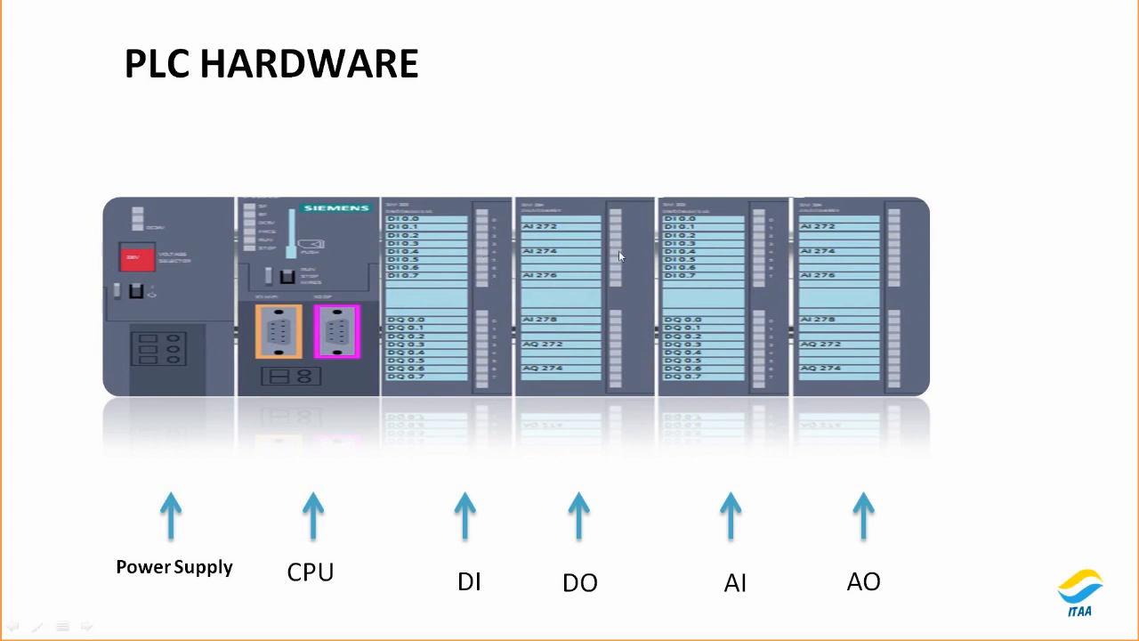
{"action": "mouse_move", "coordinate": [573, 108]}
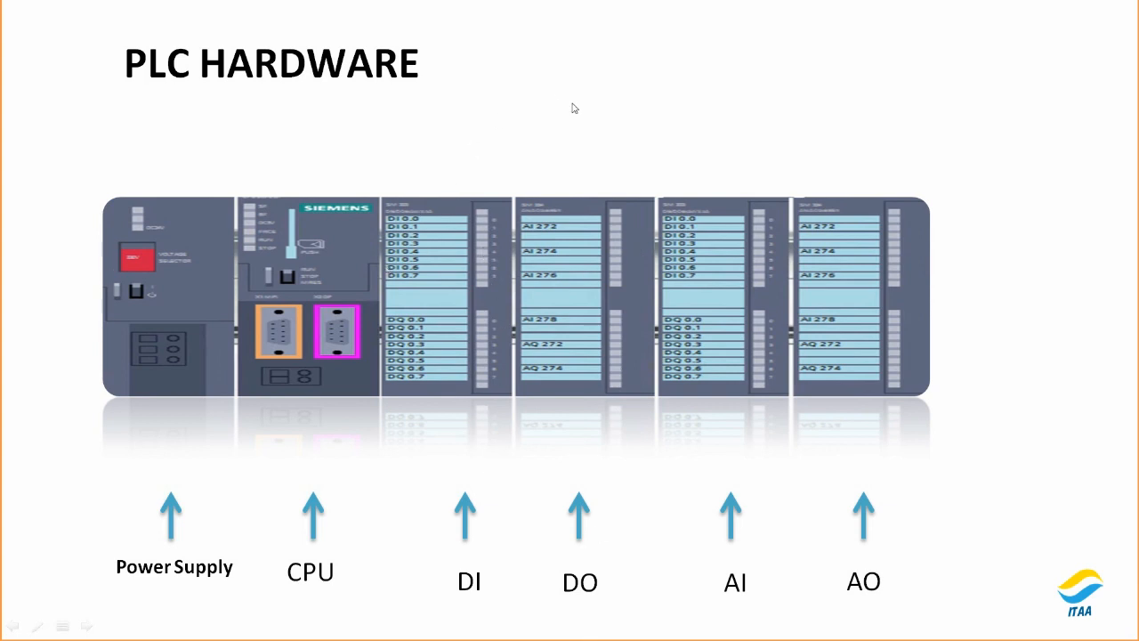
{"action": "mouse_move", "coordinate": [650, 418]}
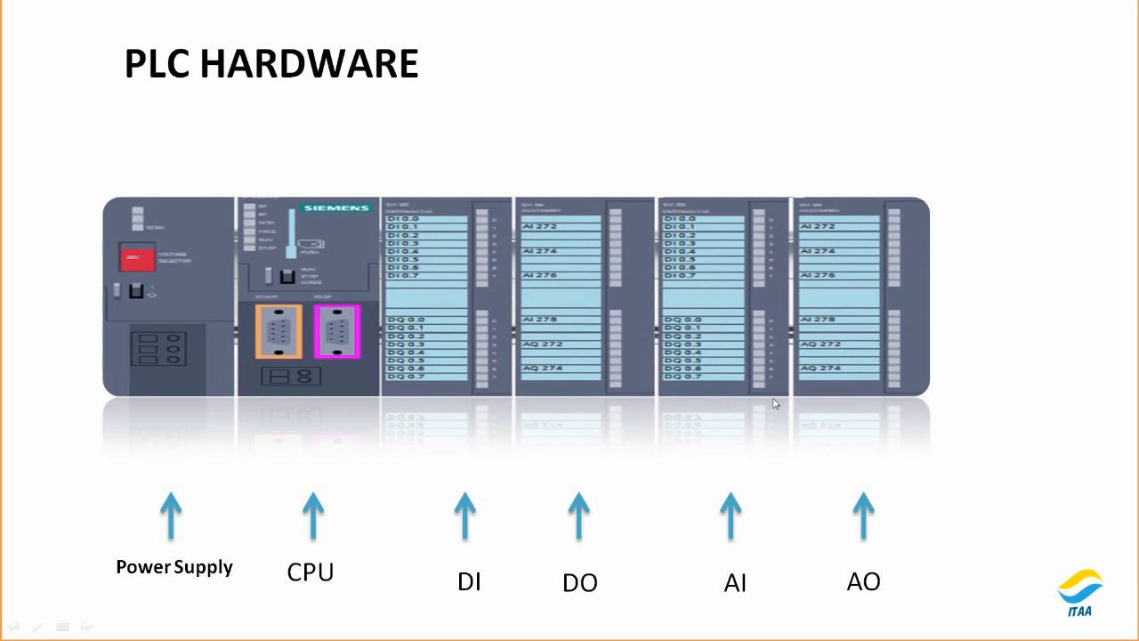
{"action": "mouse_move", "coordinate": [669, 423]}
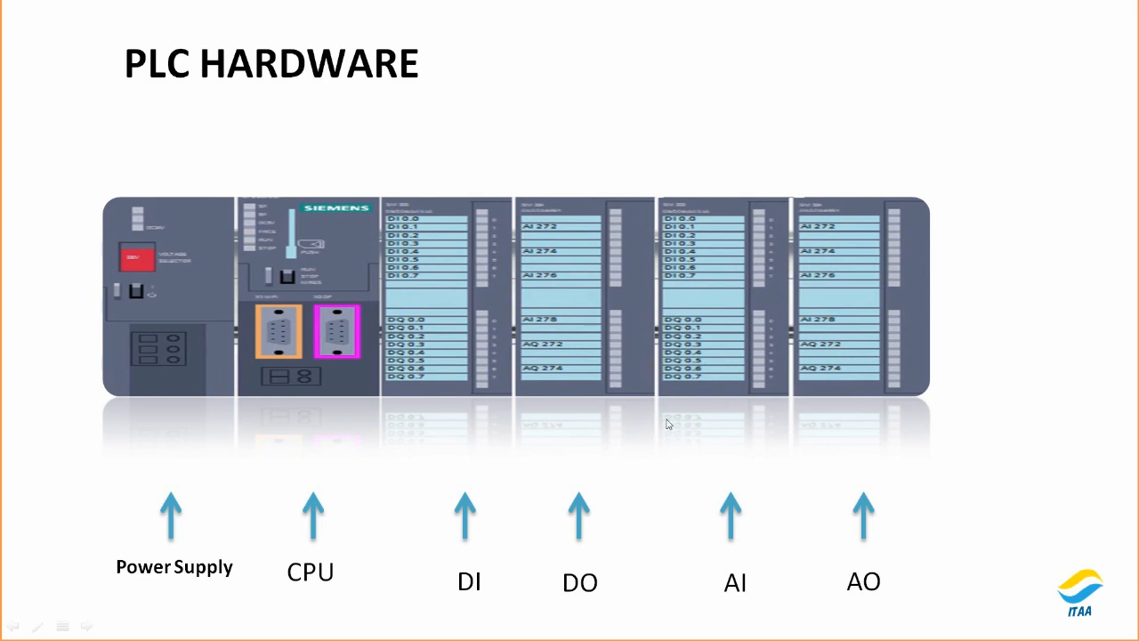
{"action": "mouse_move", "coordinate": [747, 605]}
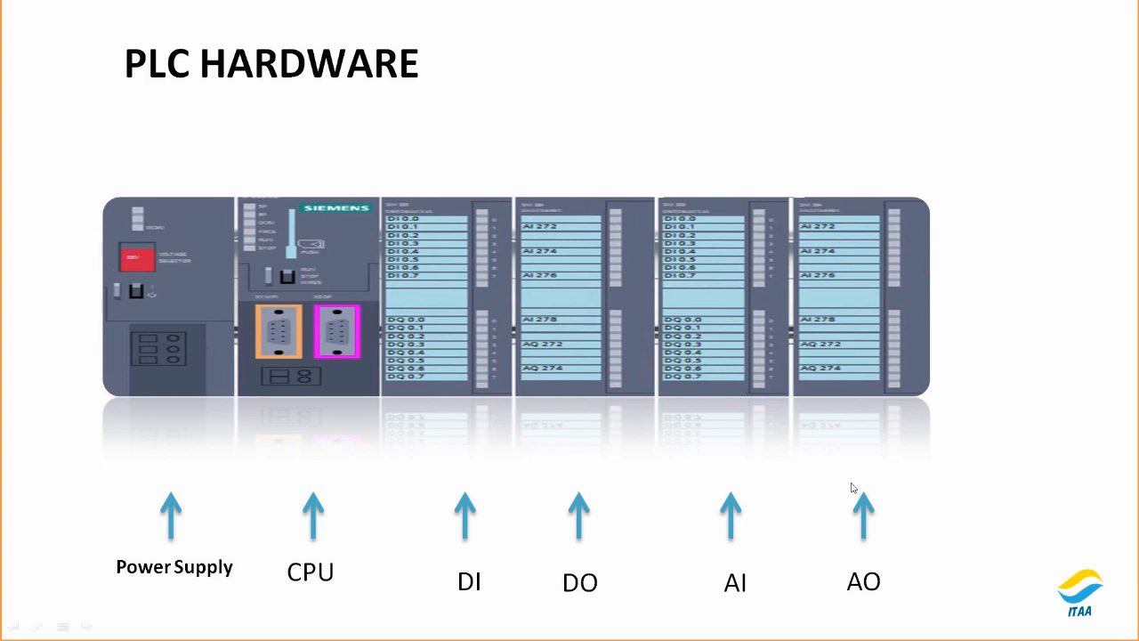
{"action": "mouse_move", "coordinate": [853, 310]}
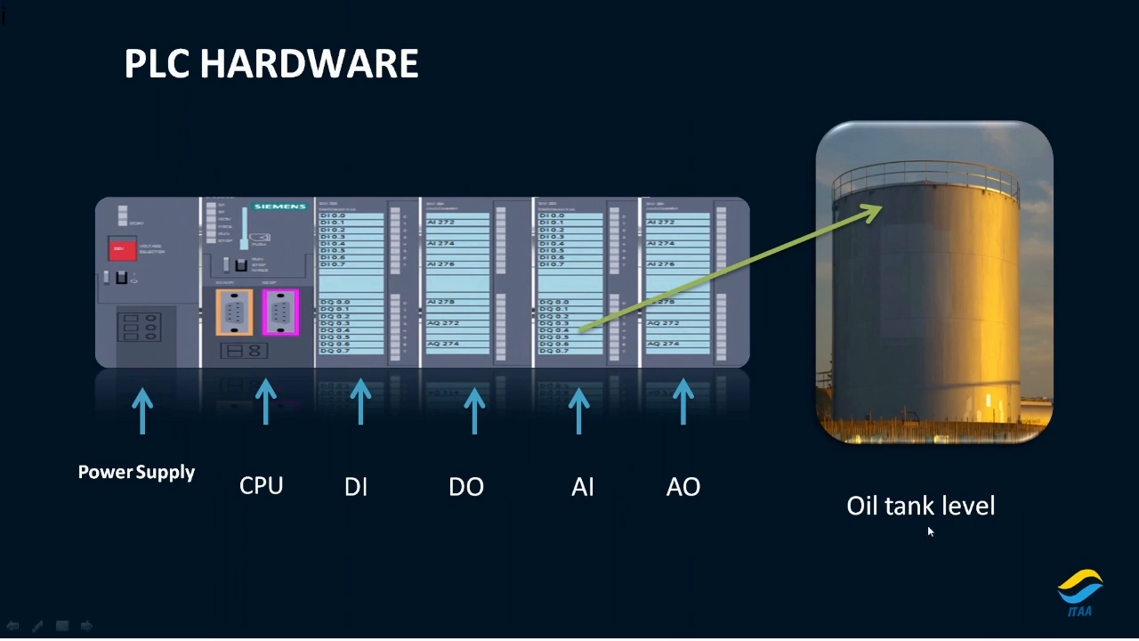
{"action": "mouse_move", "coordinate": [1000, 418]}
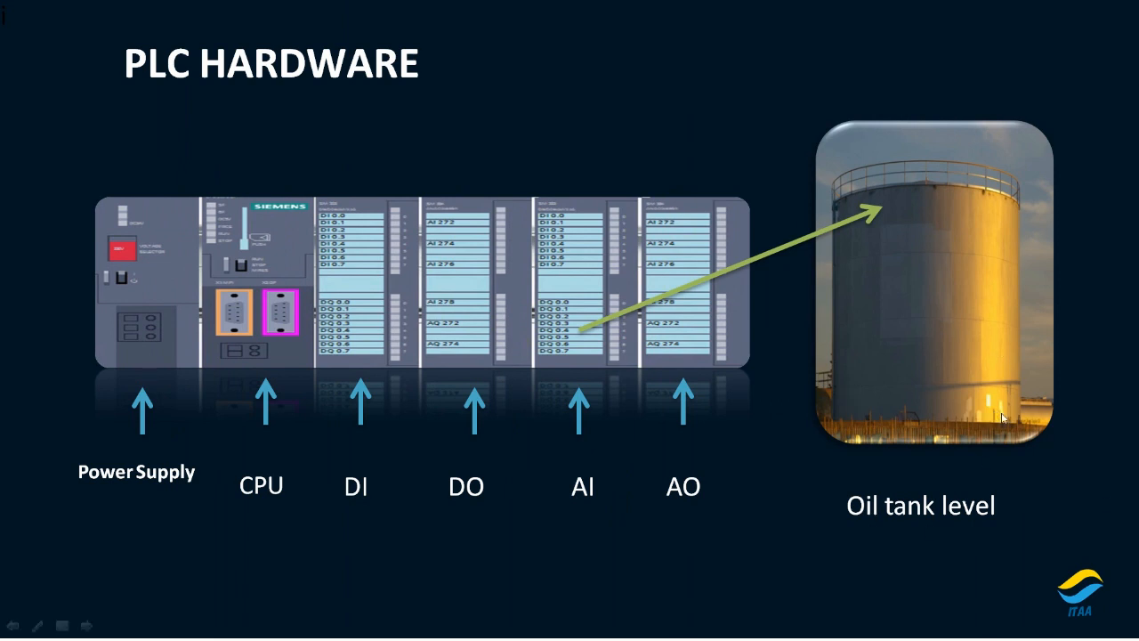
{"action": "mouse_move", "coordinate": [1040, 274]}
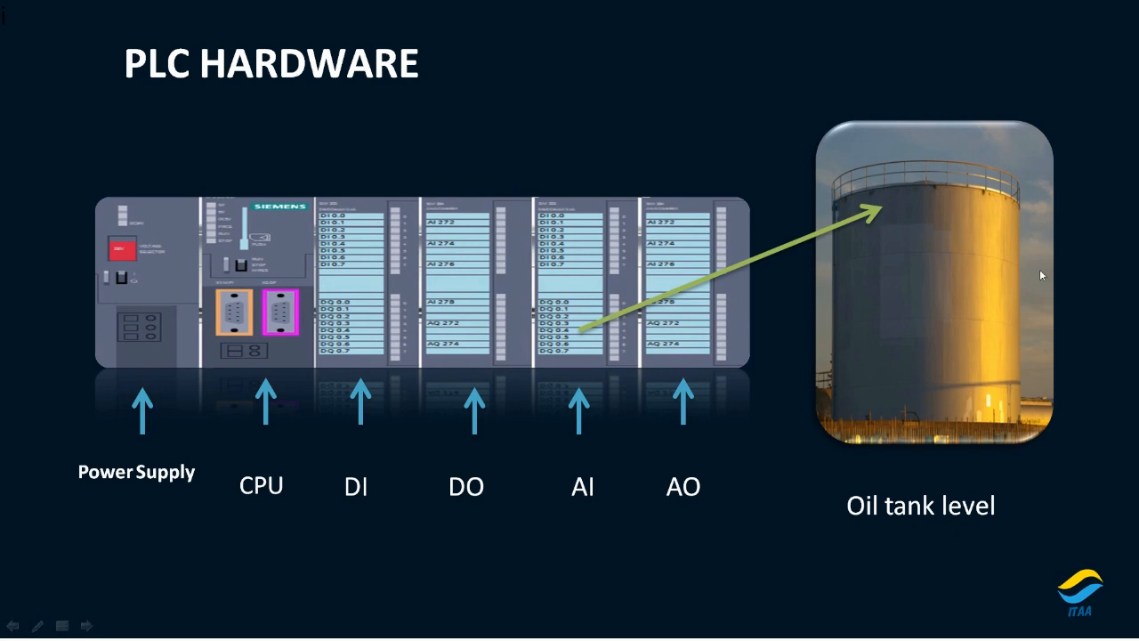
{"action": "mouse_move", "coordinate": [857, 481]}
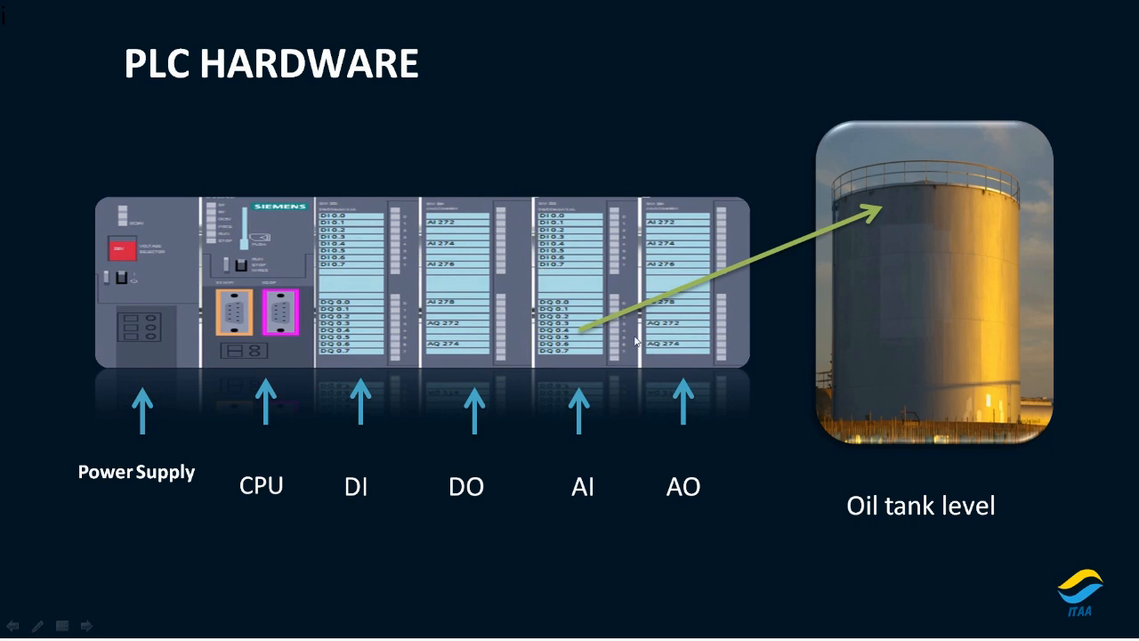
{"action": "mouse_move", "coordinate": [637, 359]}
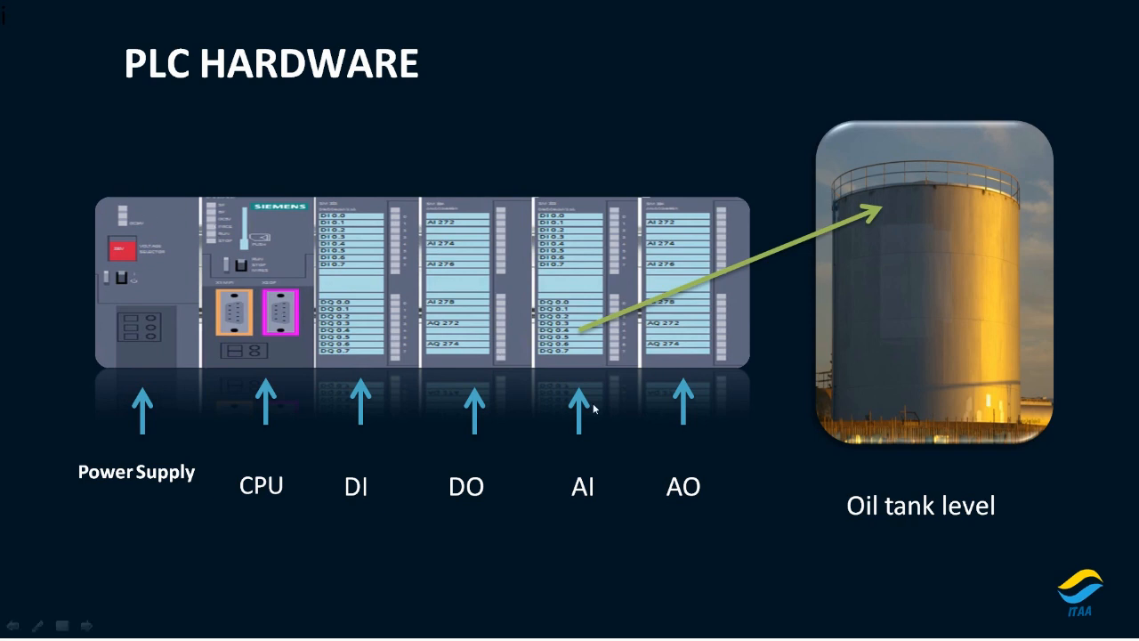
{"action": "mouse_move", "coordinate": [947, 247]}
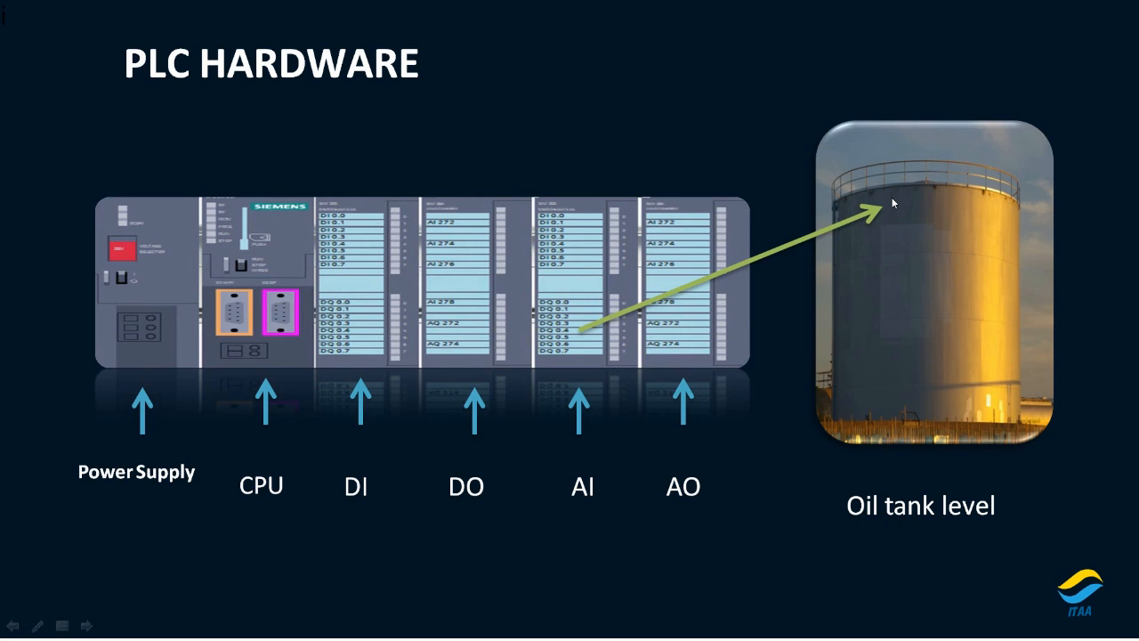
{"action": "mouse_move", "coordinate": [964, 169]}
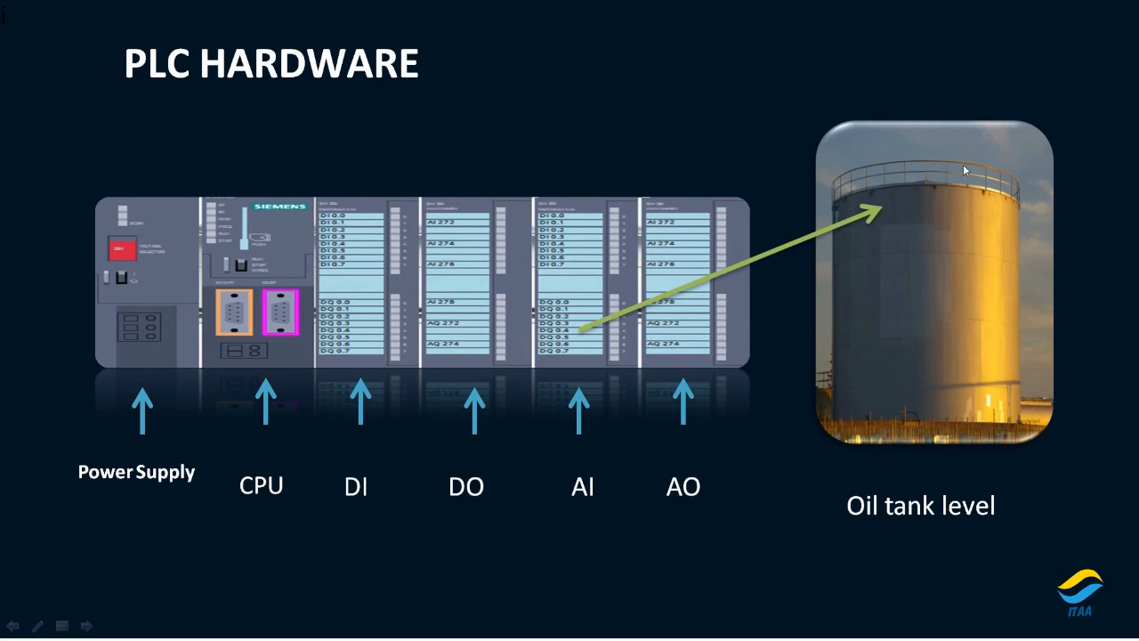
{"action": "mouse_move", "coordinate": [879, 225]}
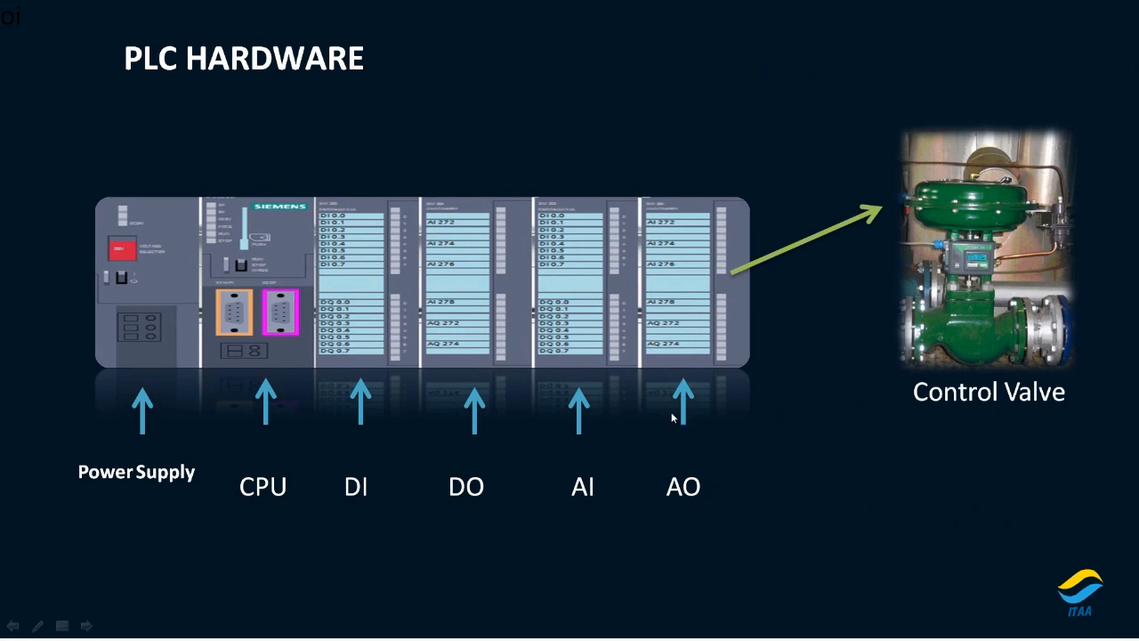
{"action": "mouse_move", "coordinate": [224, 299]}
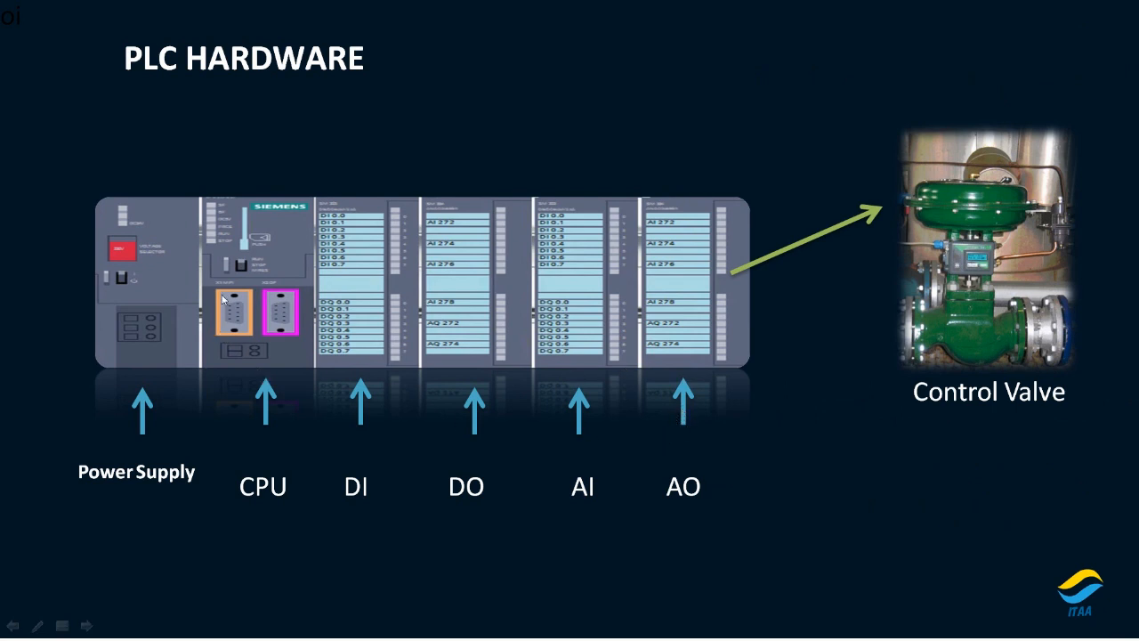
{"action": "mouse_move", "coordinate": [541, 534]}
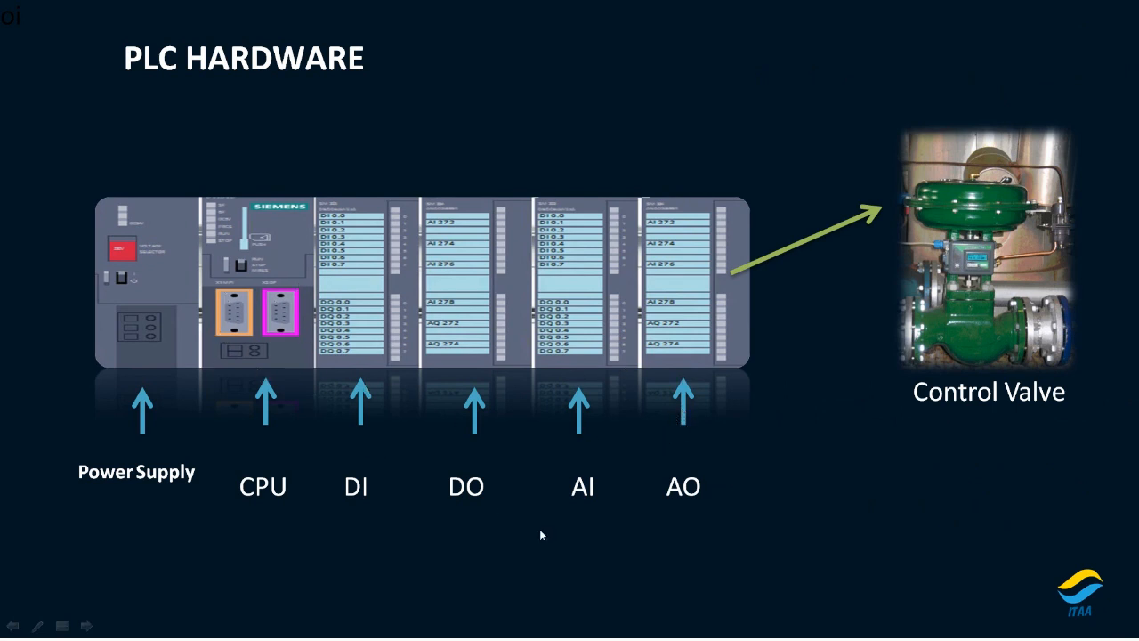
{"action": "mouse_move", "coordinate": [662, 398]}
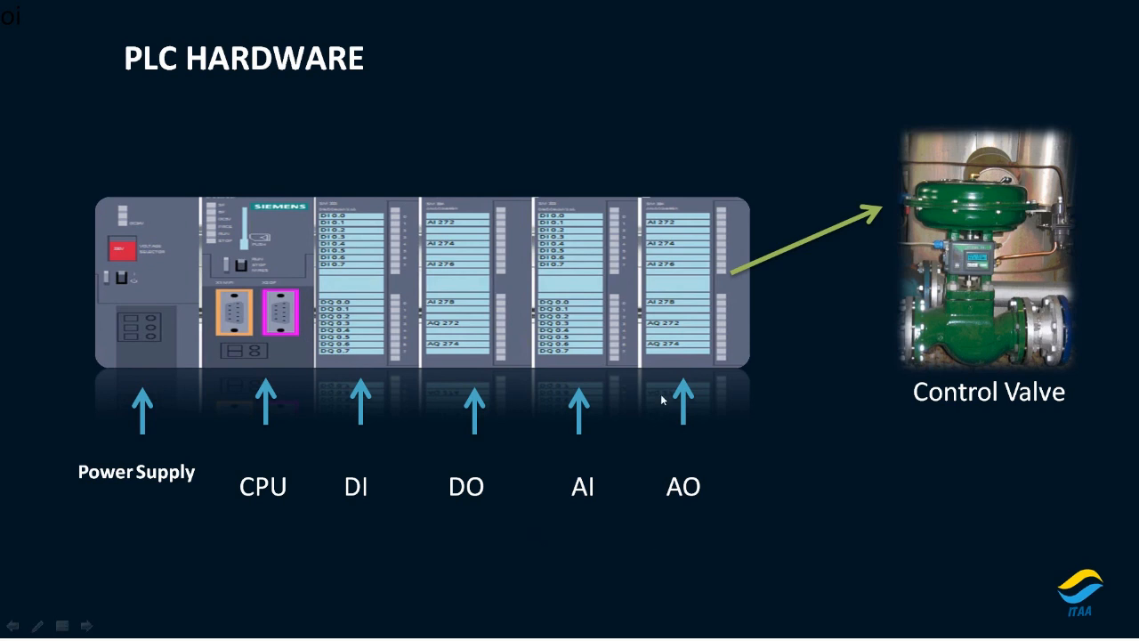
{"action": "mouse_move", "coordinate": [651, 463]}
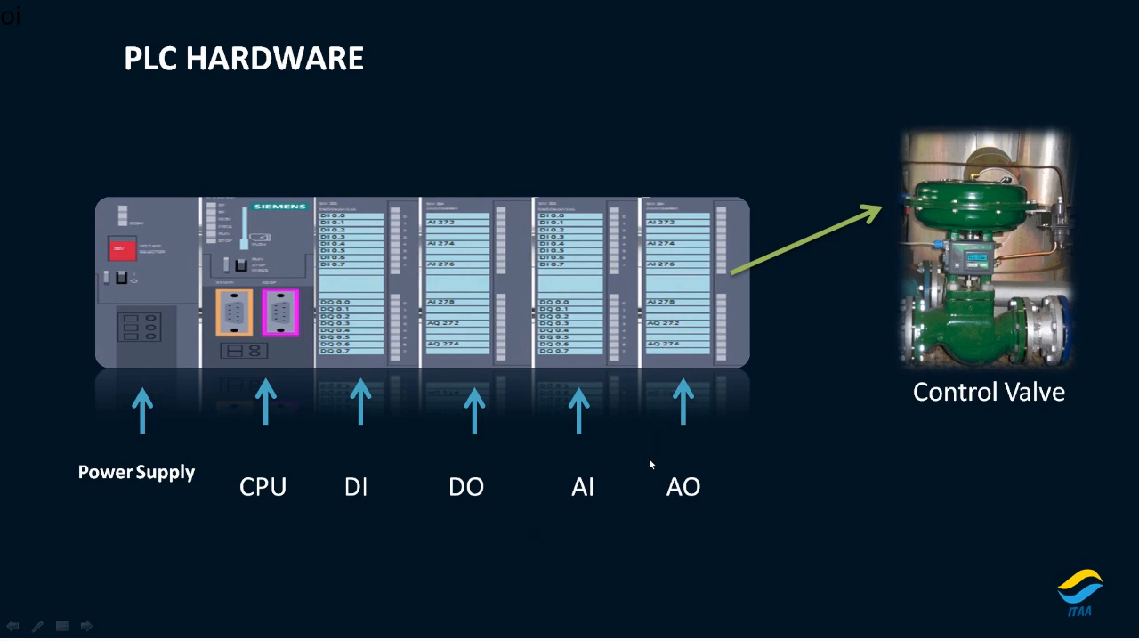
{"action": "mouse_move", "coordinate": [661, 329]}
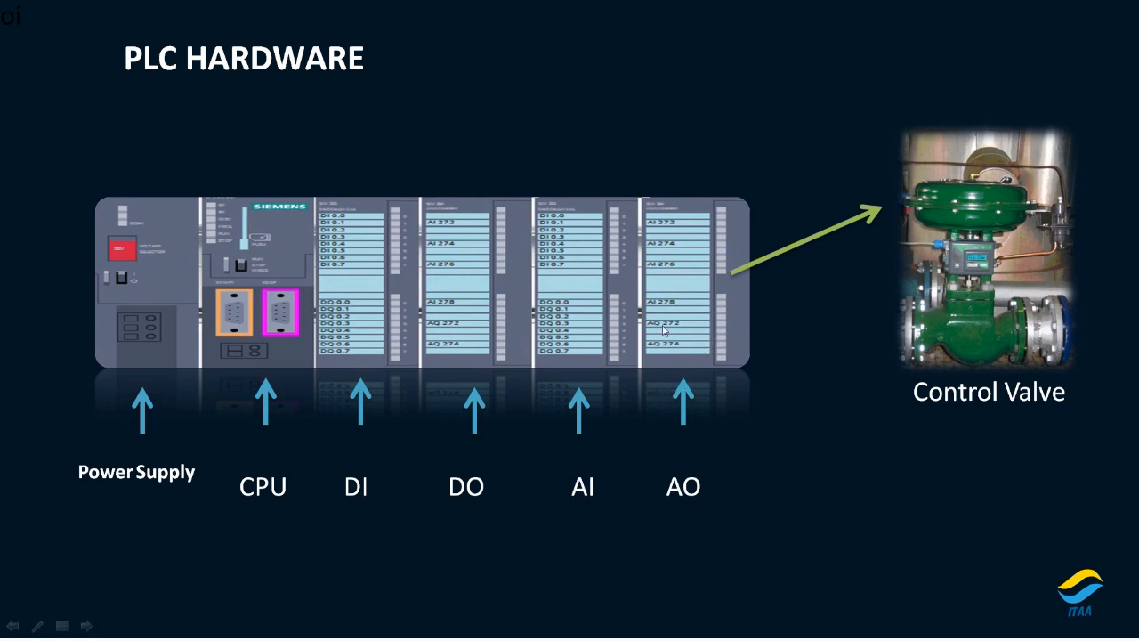
{"action": "mouse_move", "coordinate": [771, 295]}
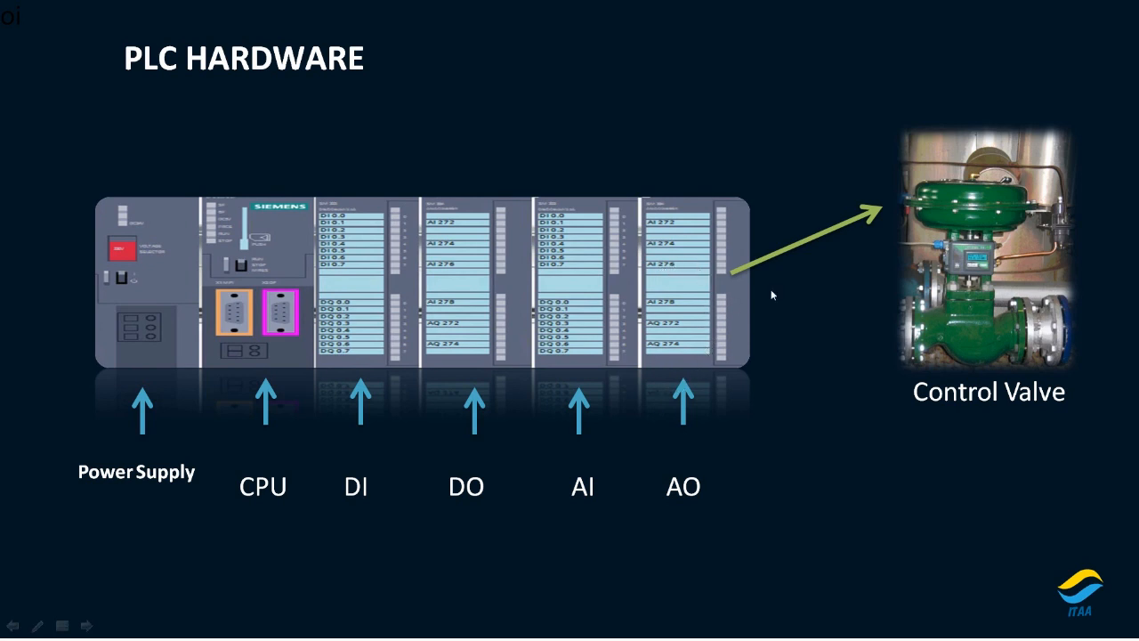
{"action": "mouse_move", "coordinate": [719, 303]}
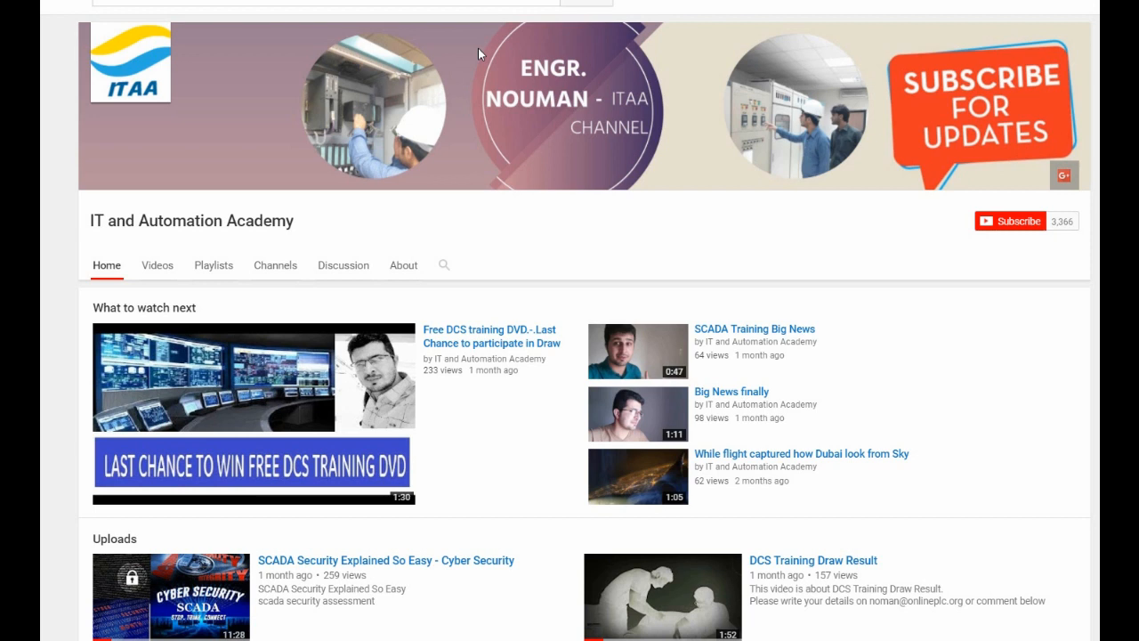
{"action": "mouse_move", "coordinate": [975, 224]}
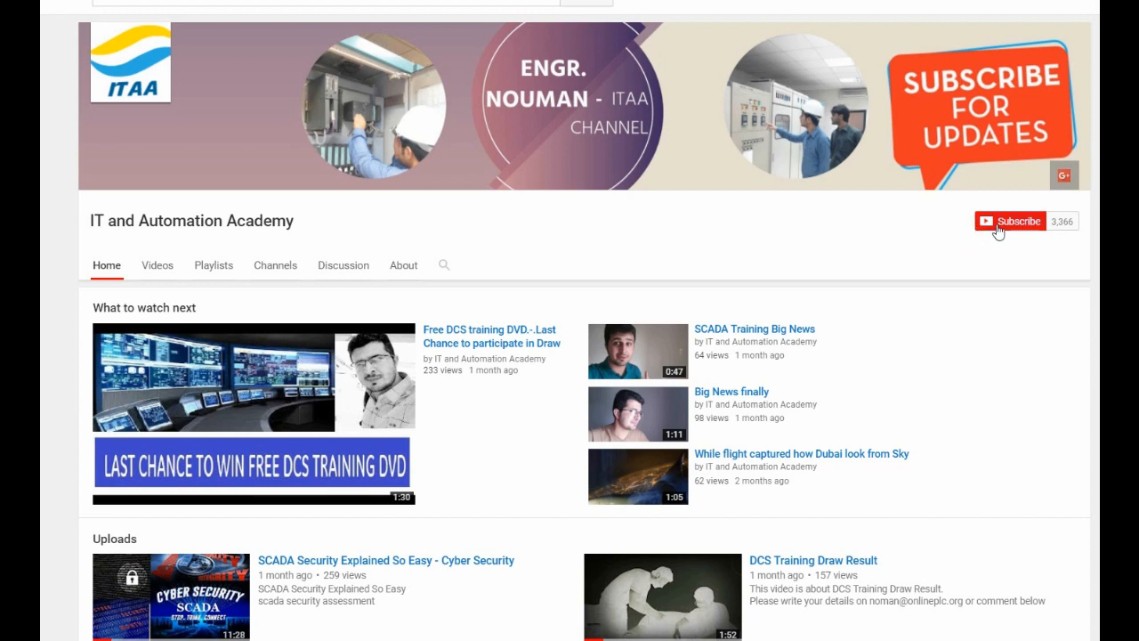
- Subscribe to the IT and Automation Academy channel with all notifications enabled and saved
{"action": "left_click", "coordinate": [1012, 221]}
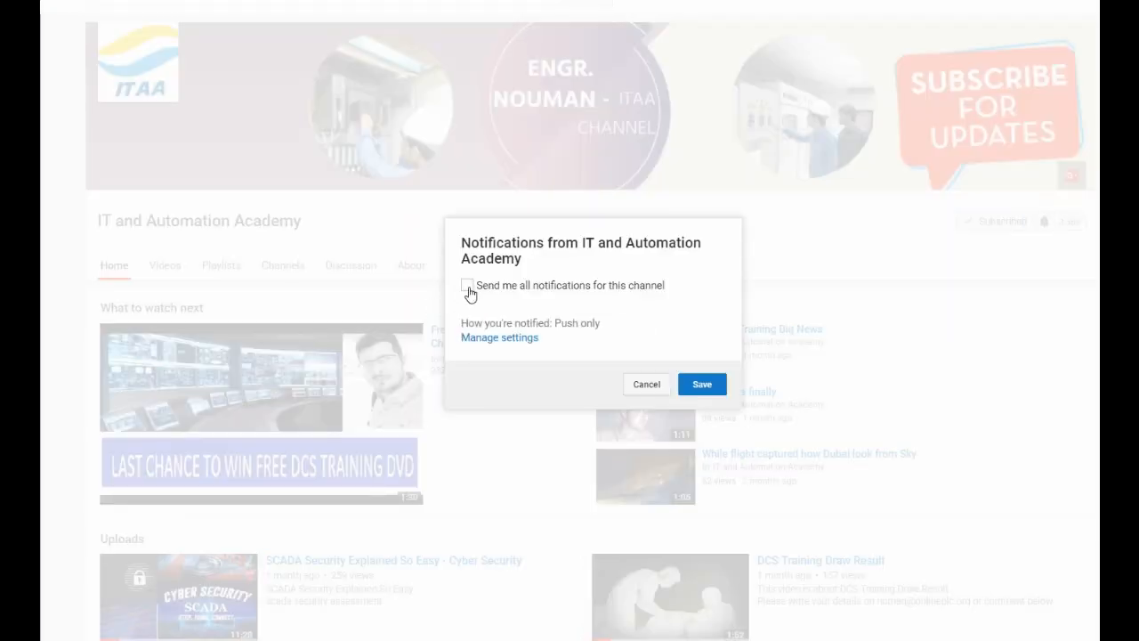
{"action": "left_click", "coordinate": [466, 284]}
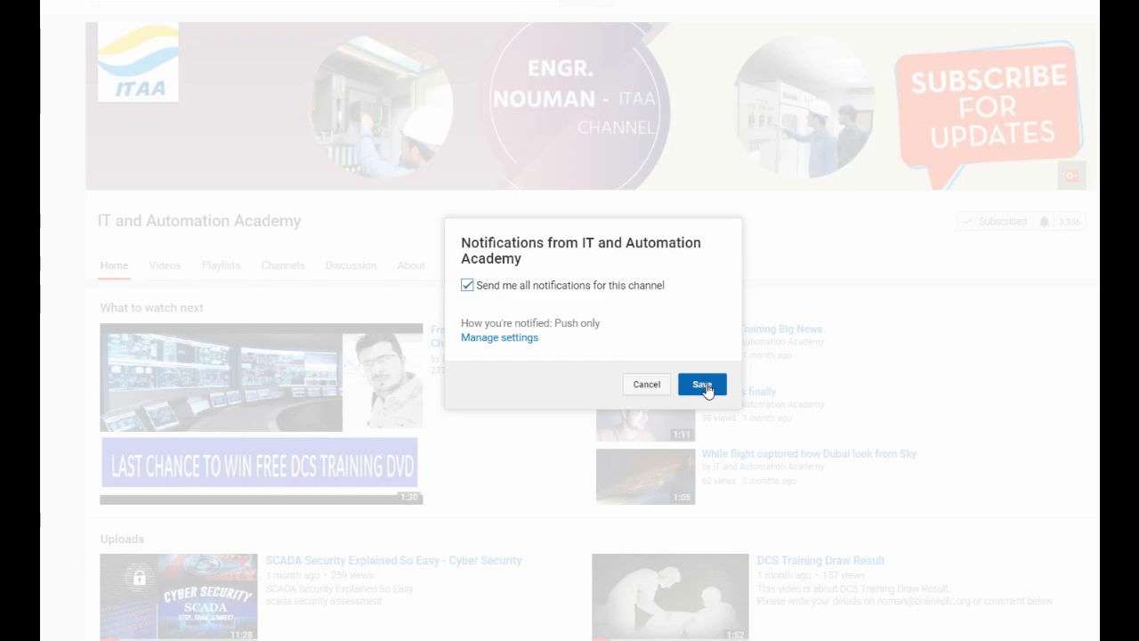
{"action": "left_click", "coordinate": [701, 384]}
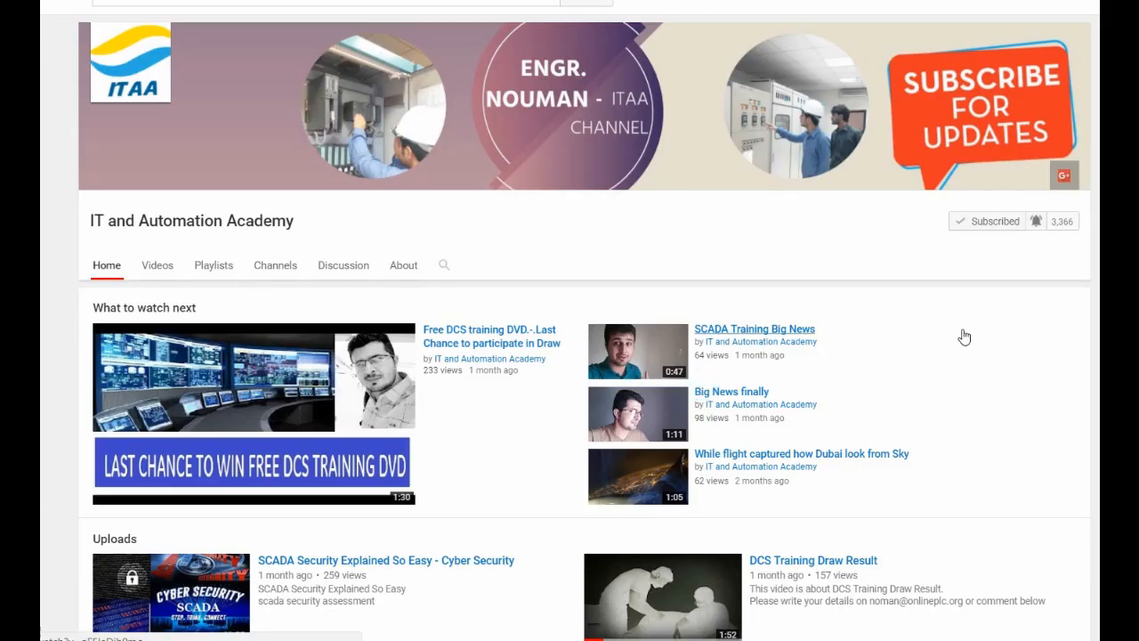